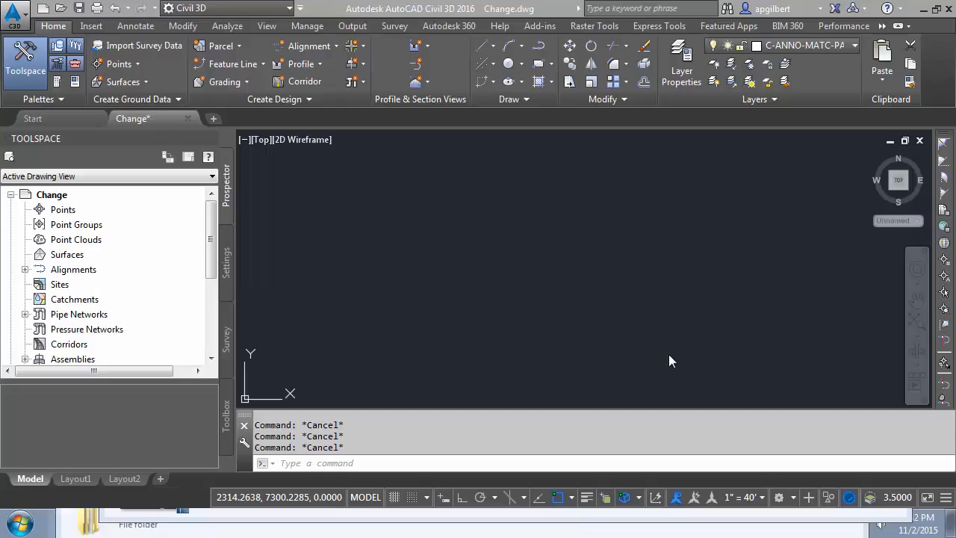
mouse_move(669, 289)
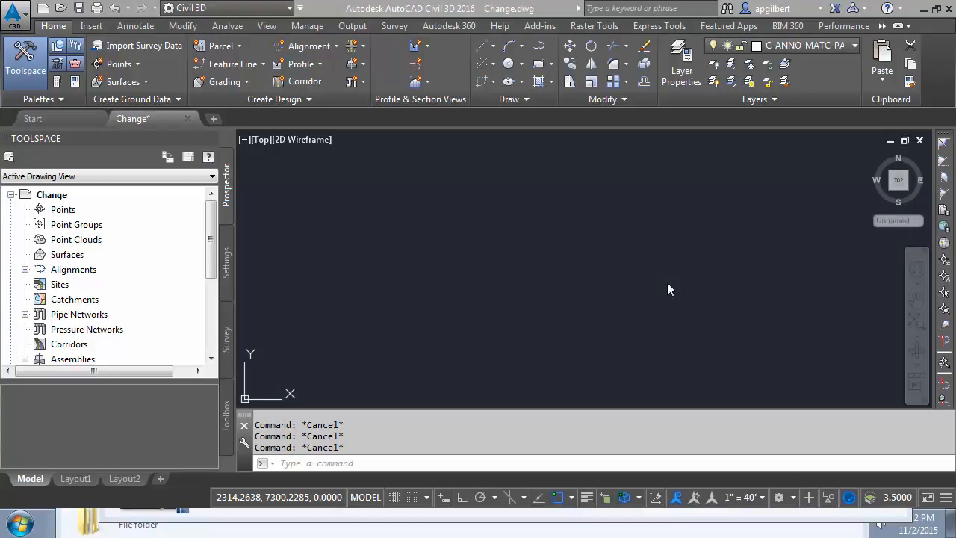
mouse_move(675, 277)
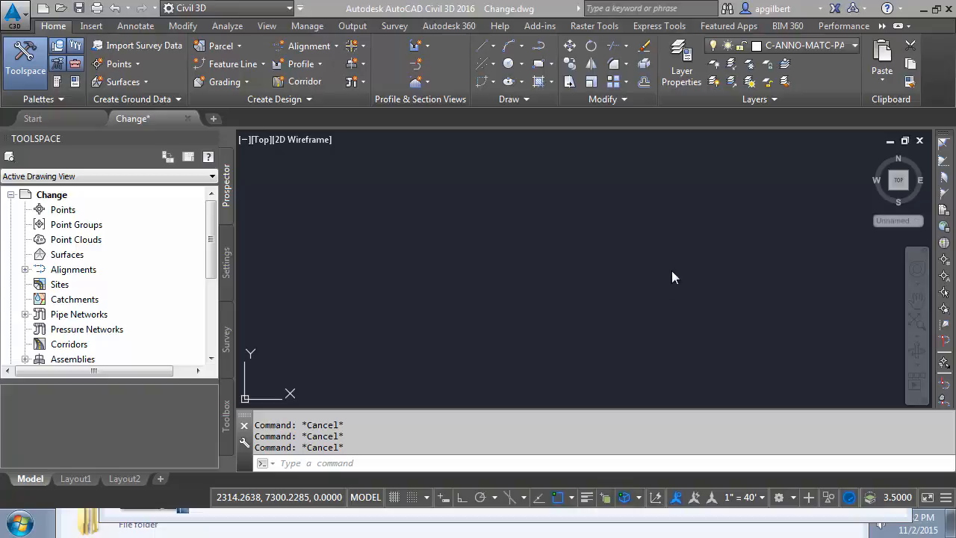
mouse_move(630, 306)
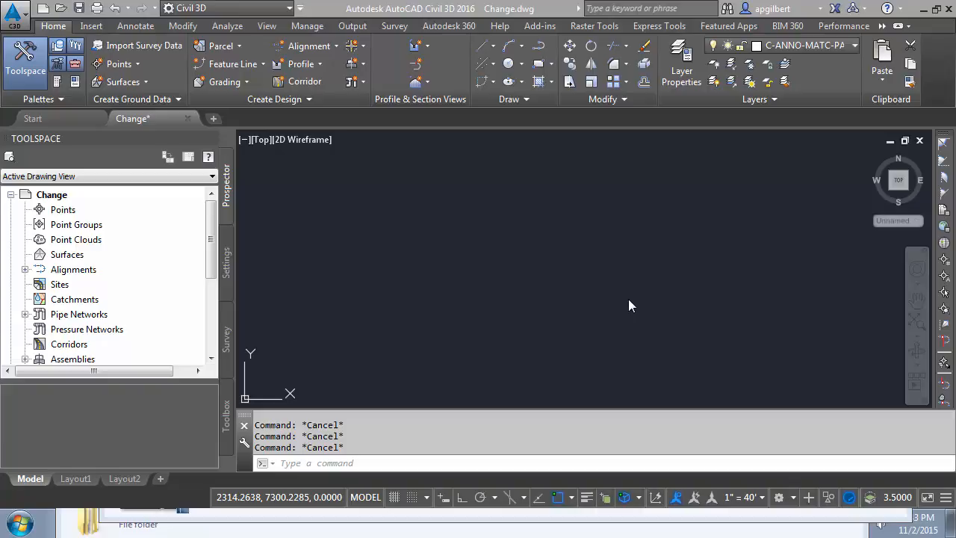
mouse_move(276, 262)
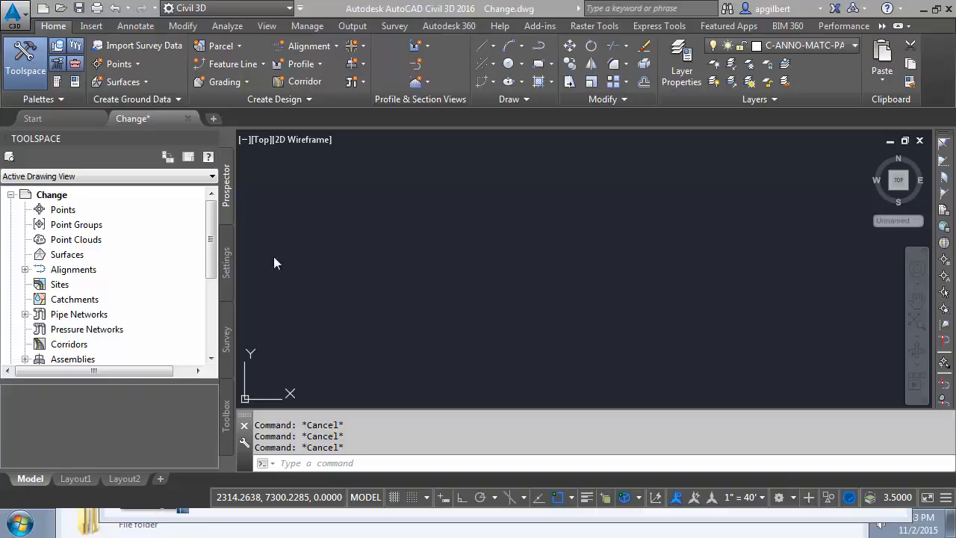
mouse_move(237, 227)
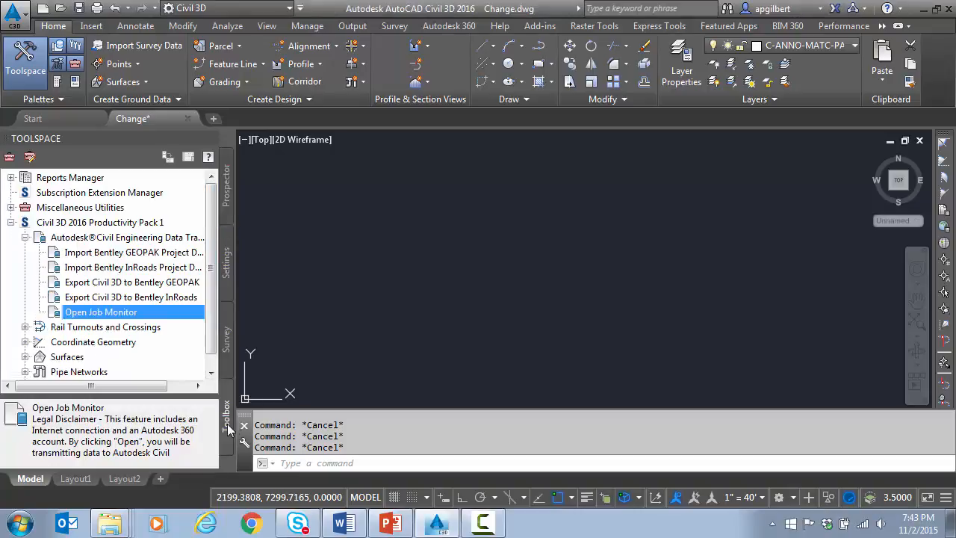
mouse_move(111, 237)
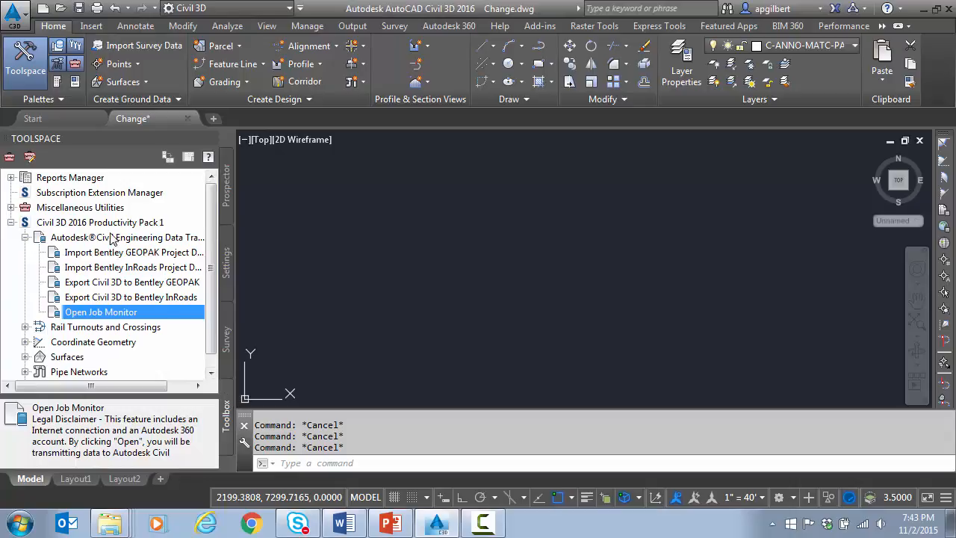
- Import the InRoads surface 900710_fea_rwy_B1090930ao.dtm, accepting the Surface Import Settings
click(100, 222)
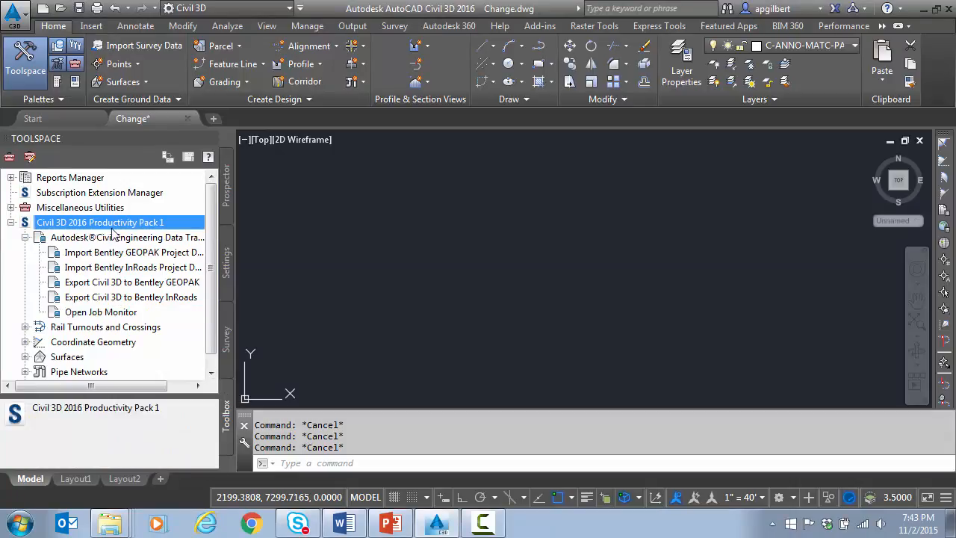
mouse_move(106, 267)
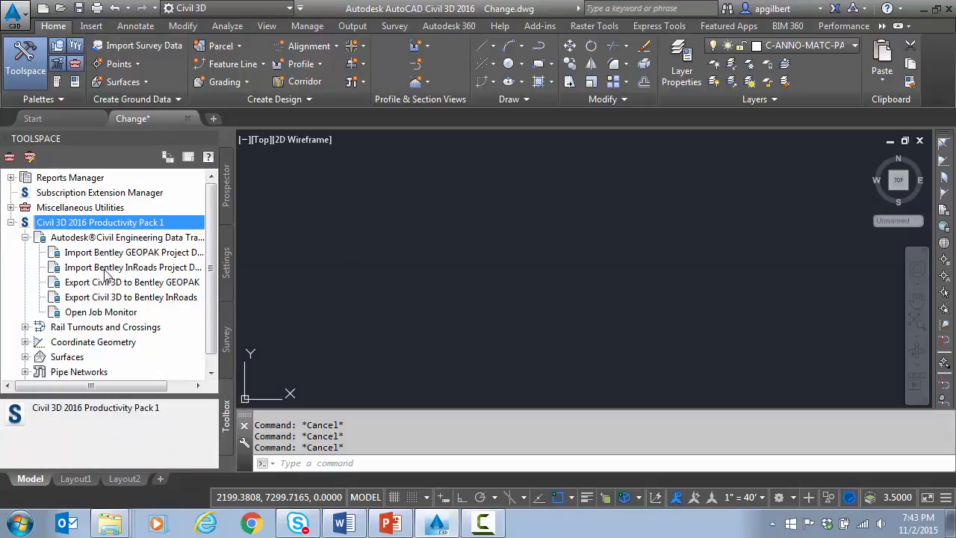
mouse_move(133, 252)
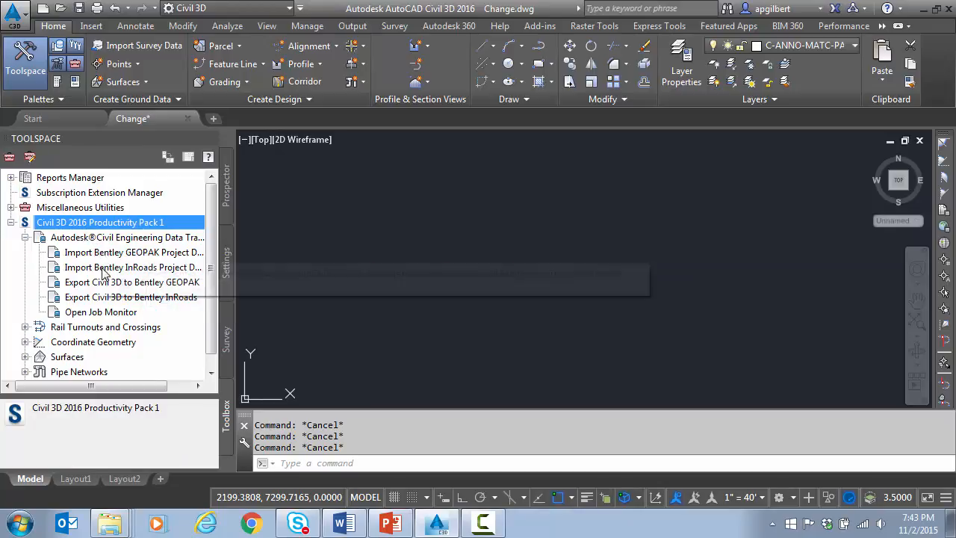
mouse_move(106, 281)
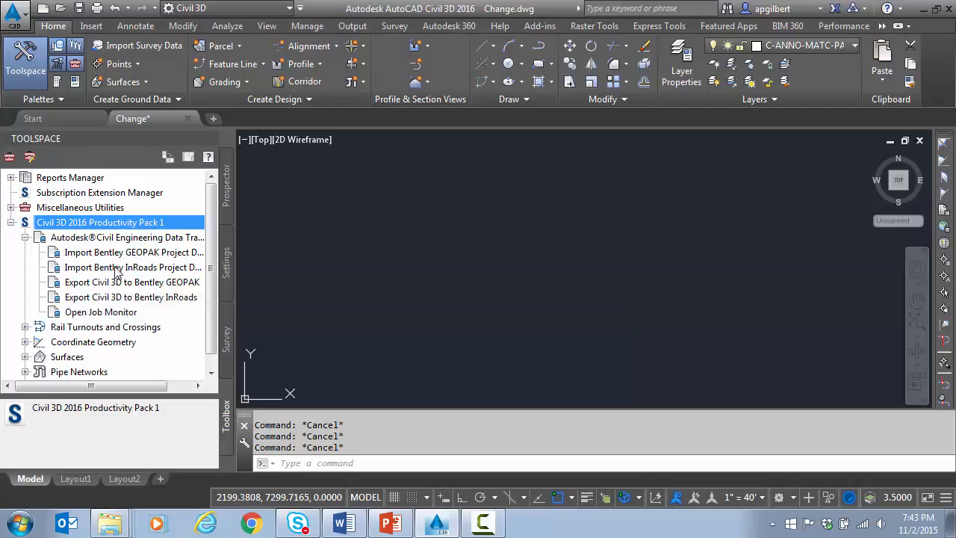
mouse_move(115, 269)
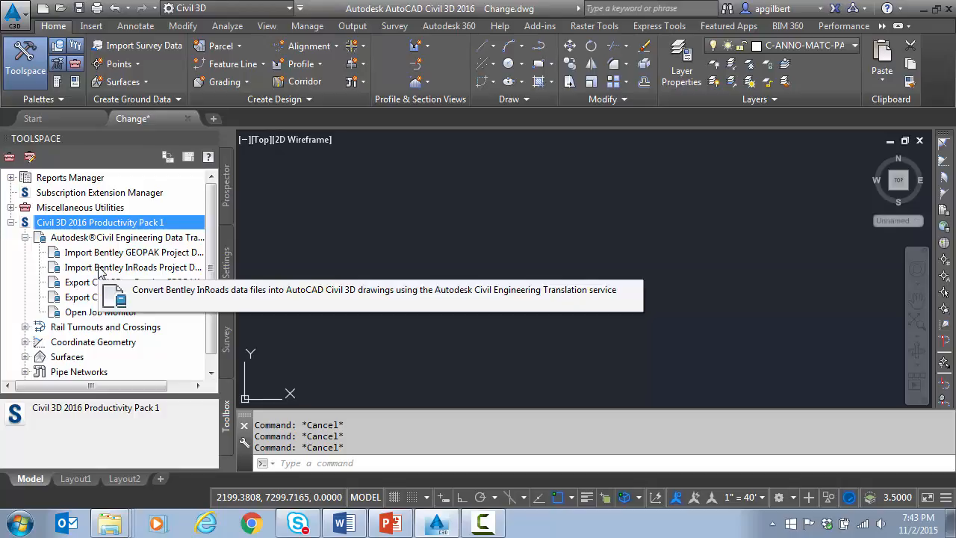
click(132, 267)
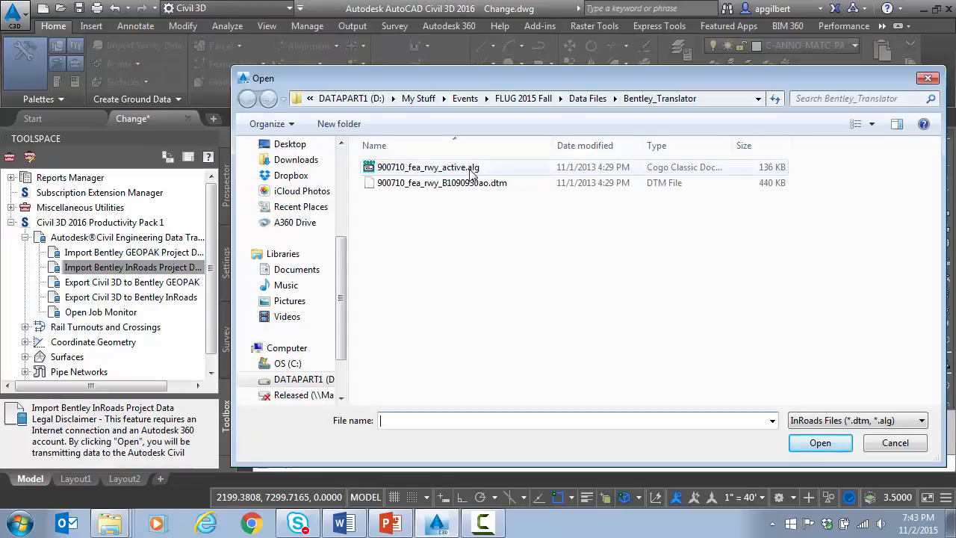
click(442, 182)
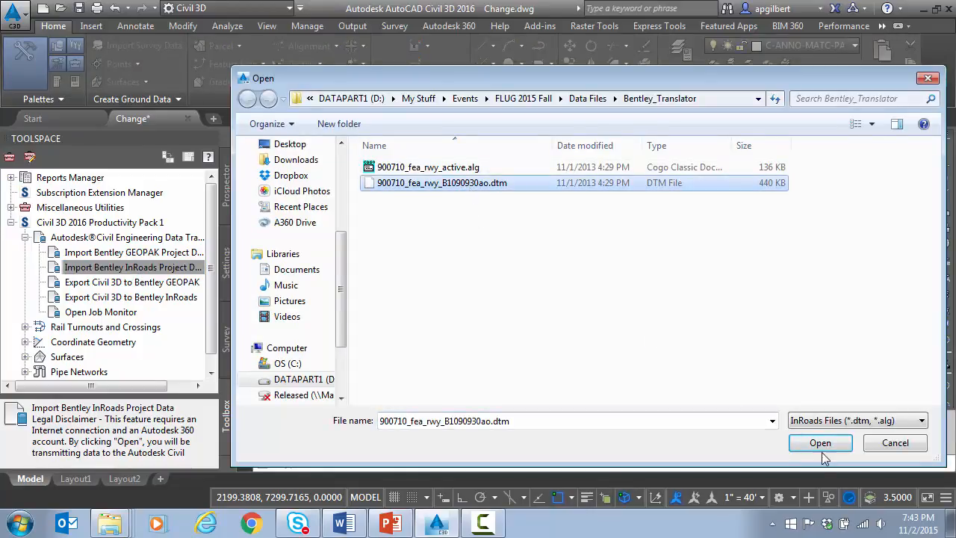
click(819, 443)
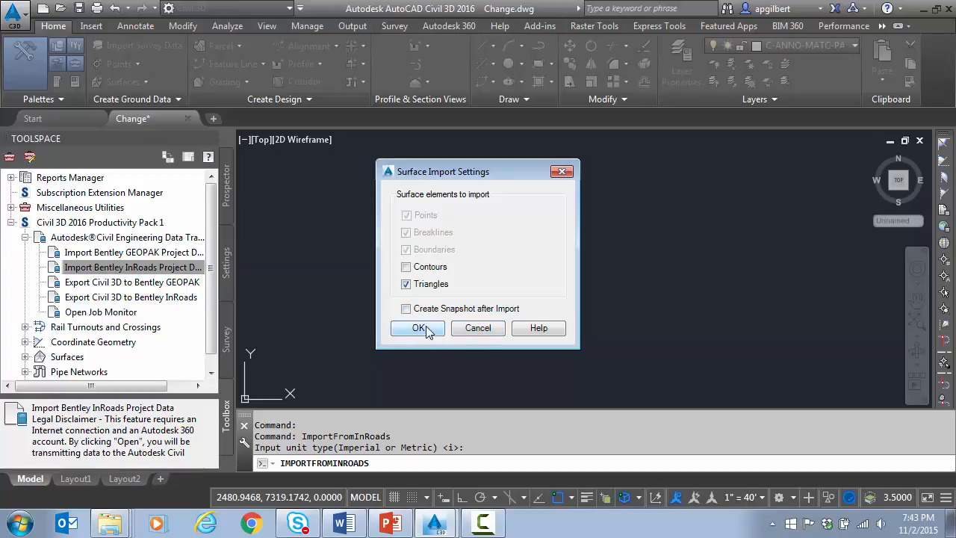
click(417, 328)
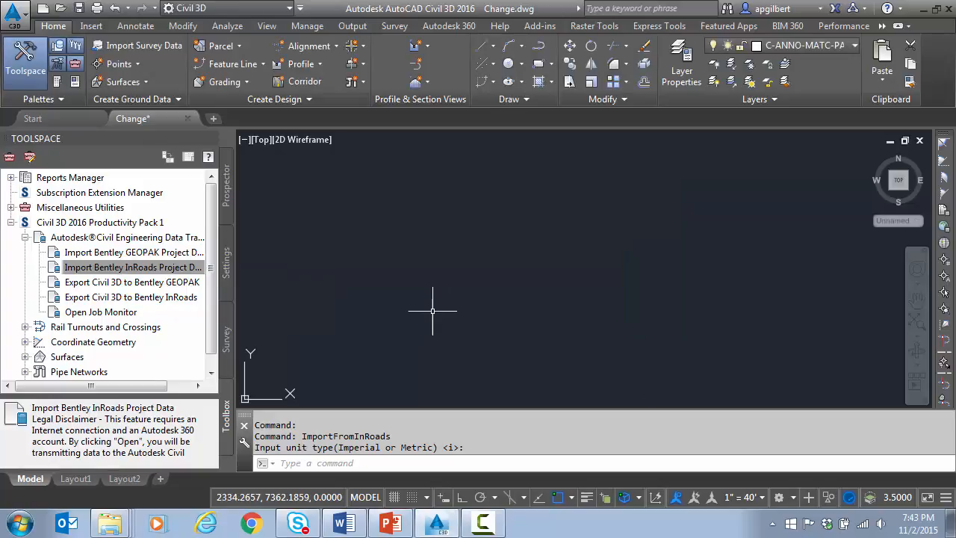
- Submit the alignment file 900710_fea_rwy_active.alg through Import Bentley InRoads Project Data
click(132, 266)
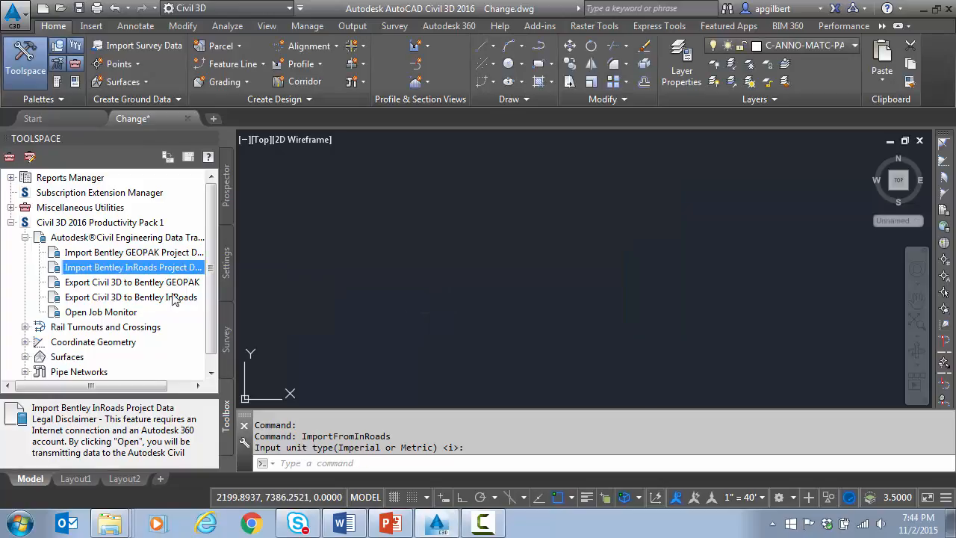
mouse_move(141, 282)
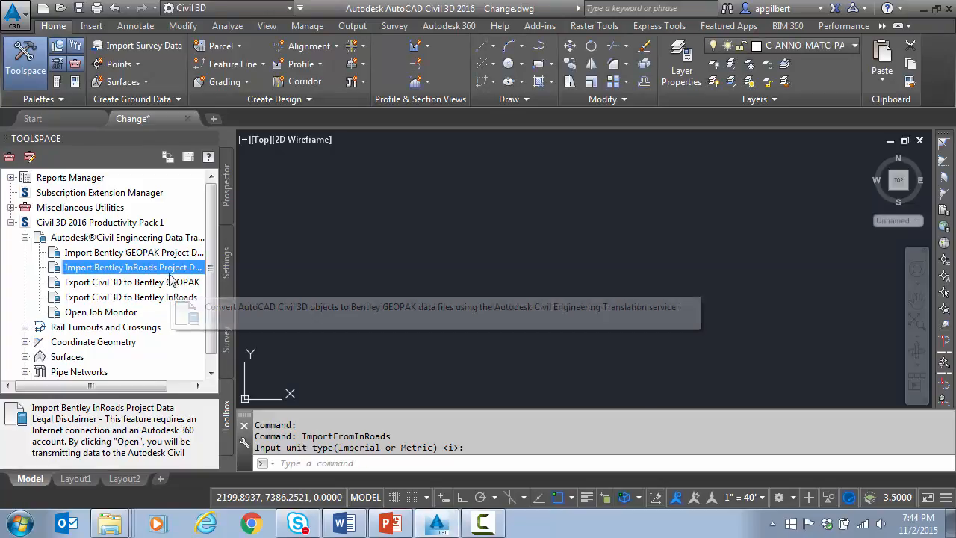
mouse_move(170, 277)
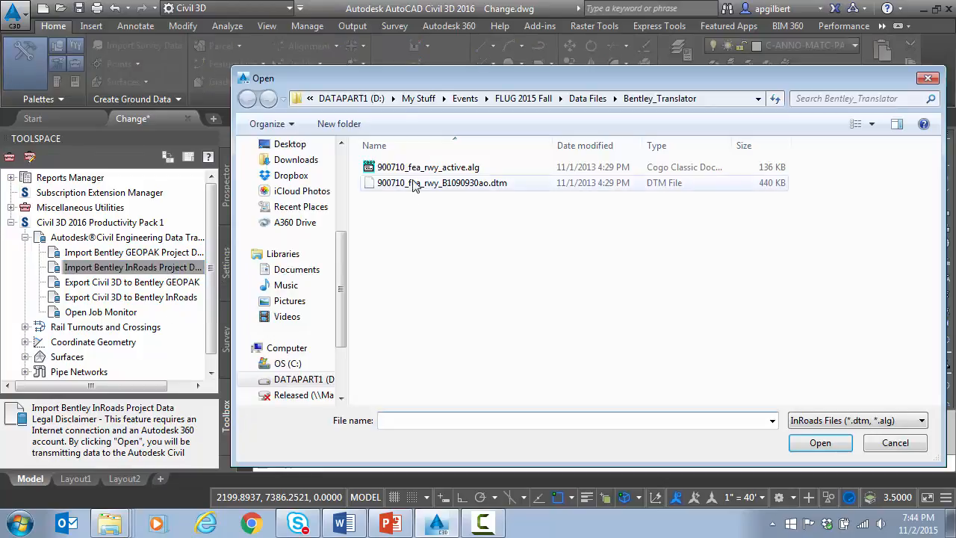
click(428, 166)
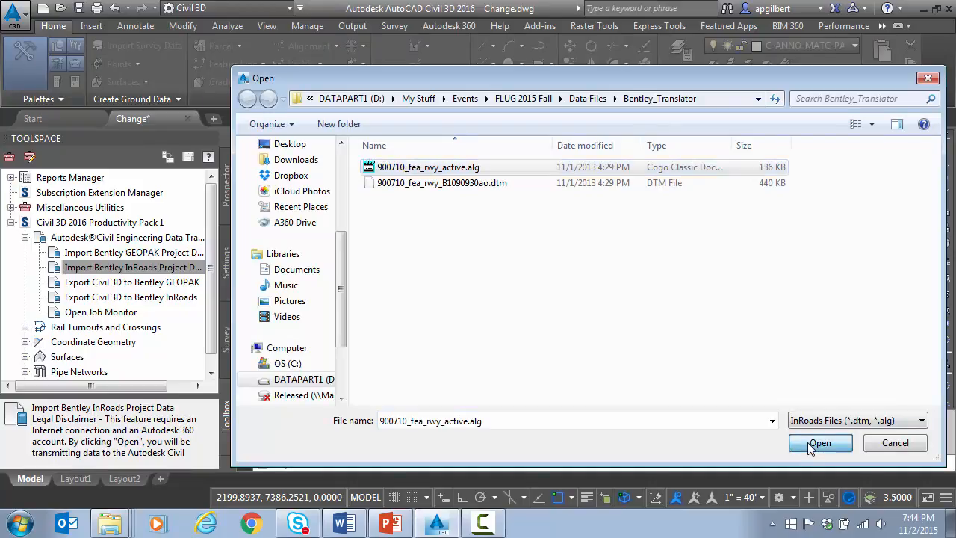
click(818, 442)
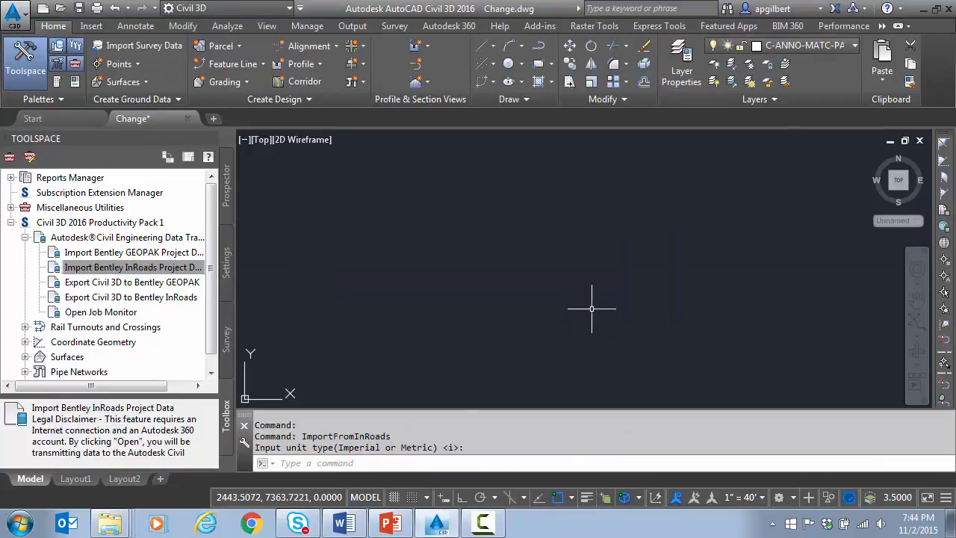
mouse_move(285, 277)
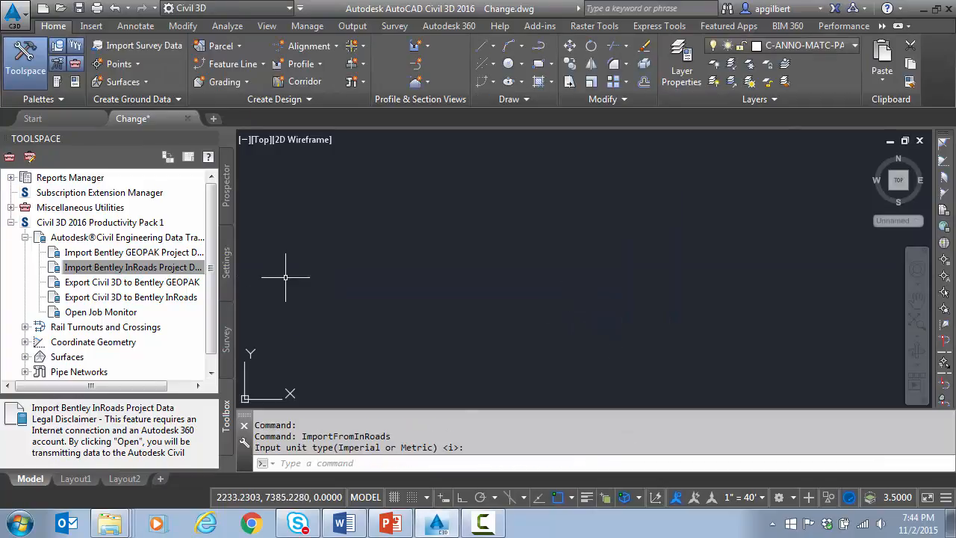
- Show the Job Monitor listing the two in-progress runway translation jobs
click(132, 266)
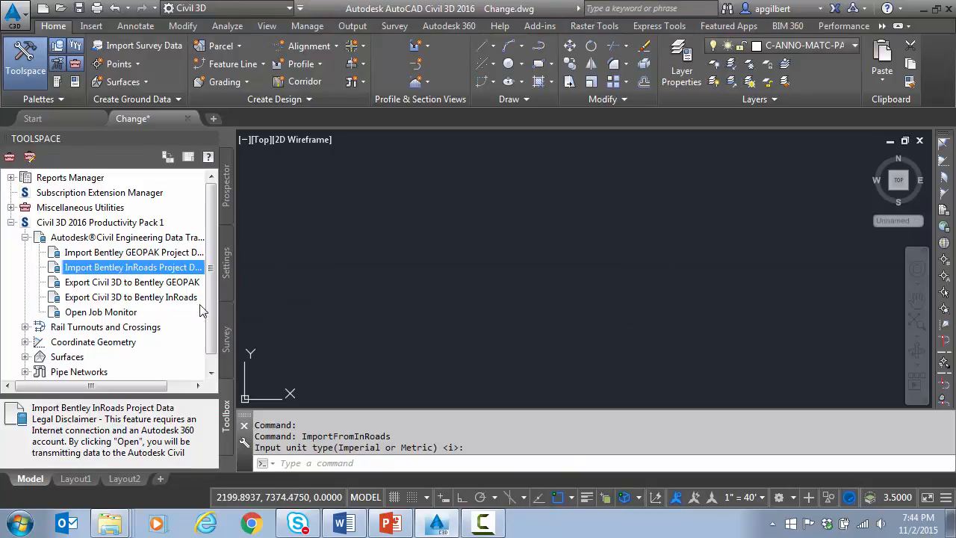
click(101, 312)
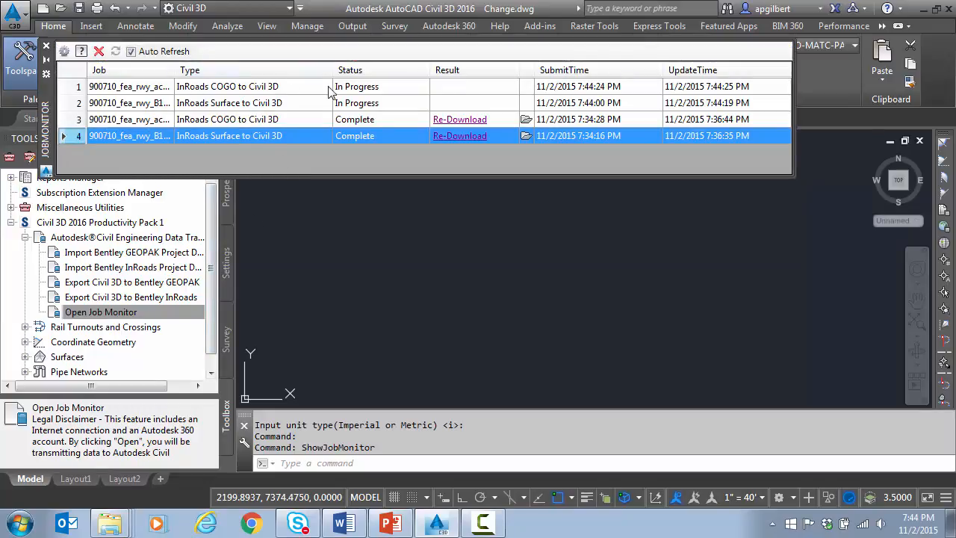
mouse_move(435, 138)
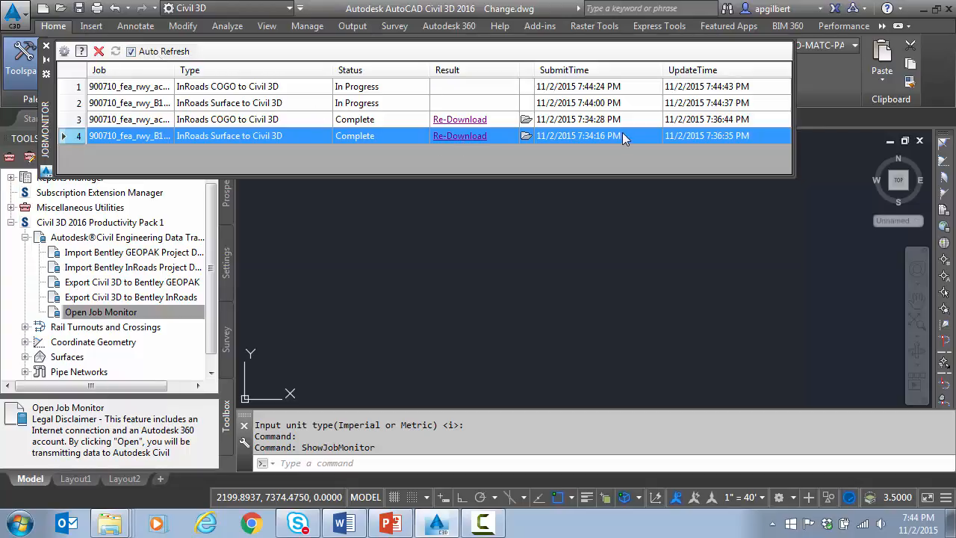
mouse_move(627, 145)
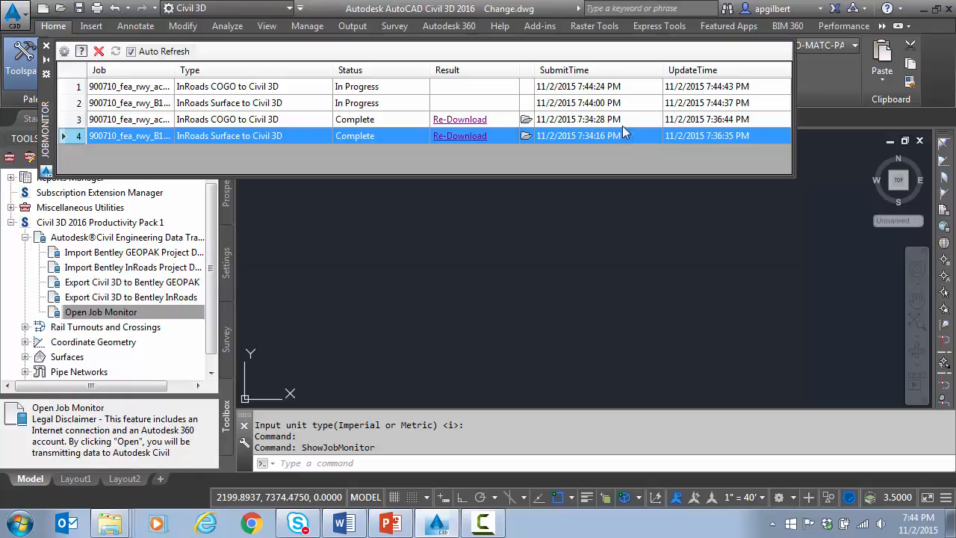
mouse_move(732, 124)
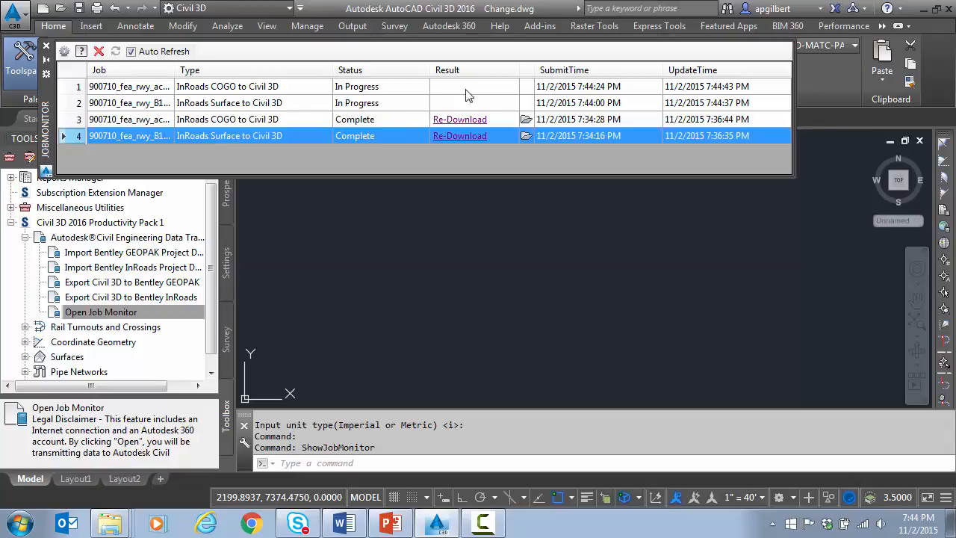
mouse_move(473, 141)
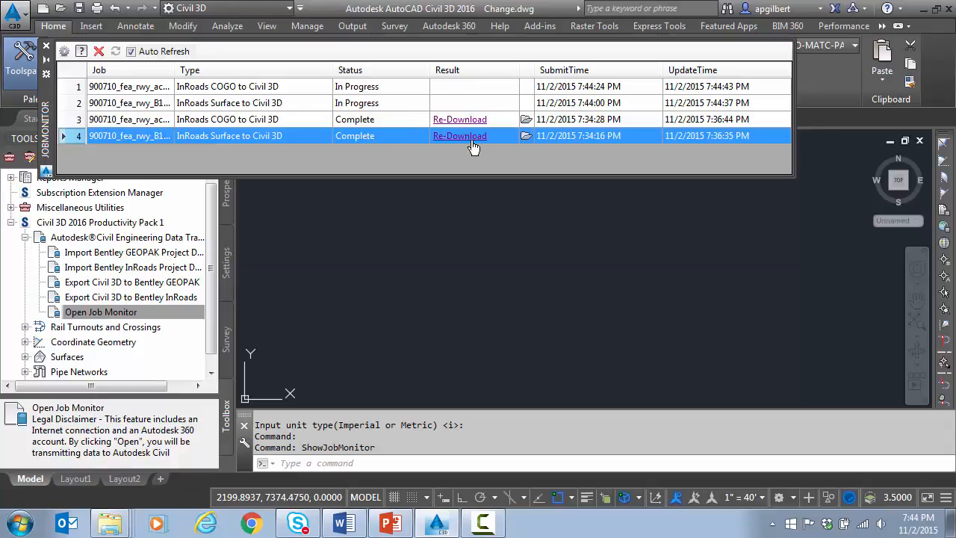
mouse_move(466, 125)
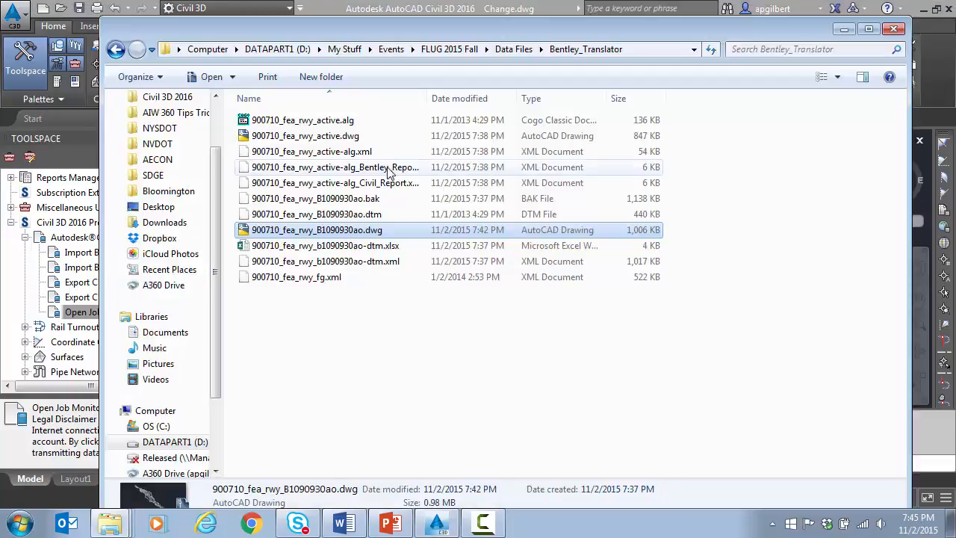
mouse_move(349, 230)
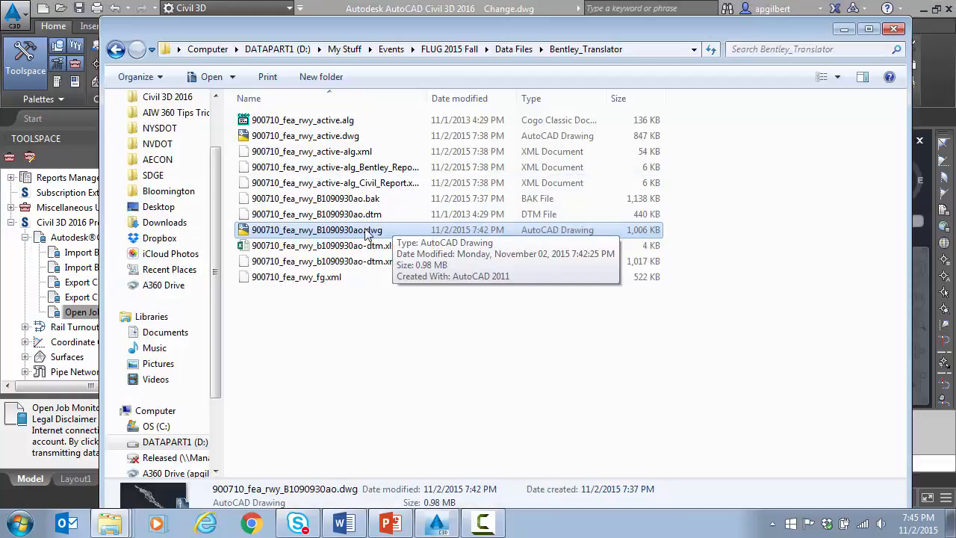
mouse_move(325, 154)
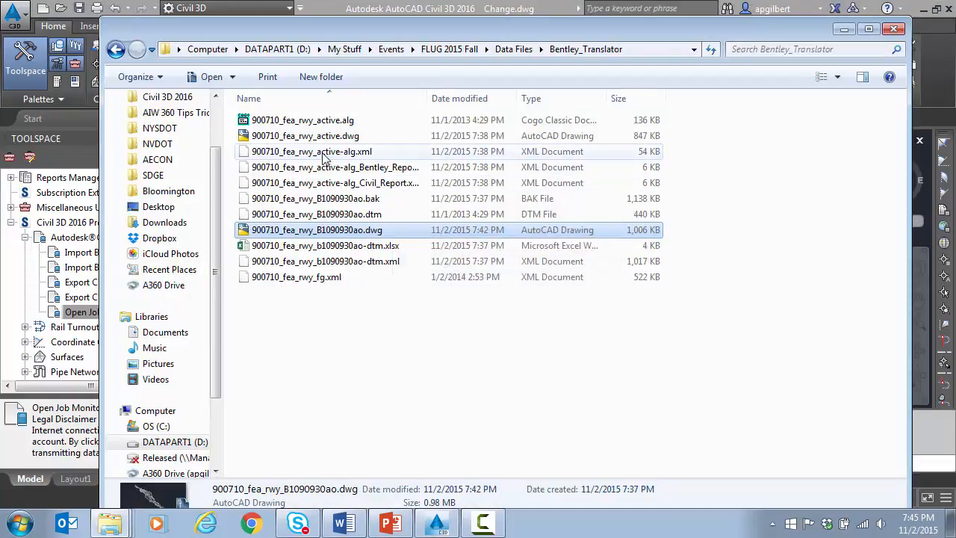
- Select 900710_fea_rwy_active.dwg in the Bentley_Translator folder
click(304, 135)
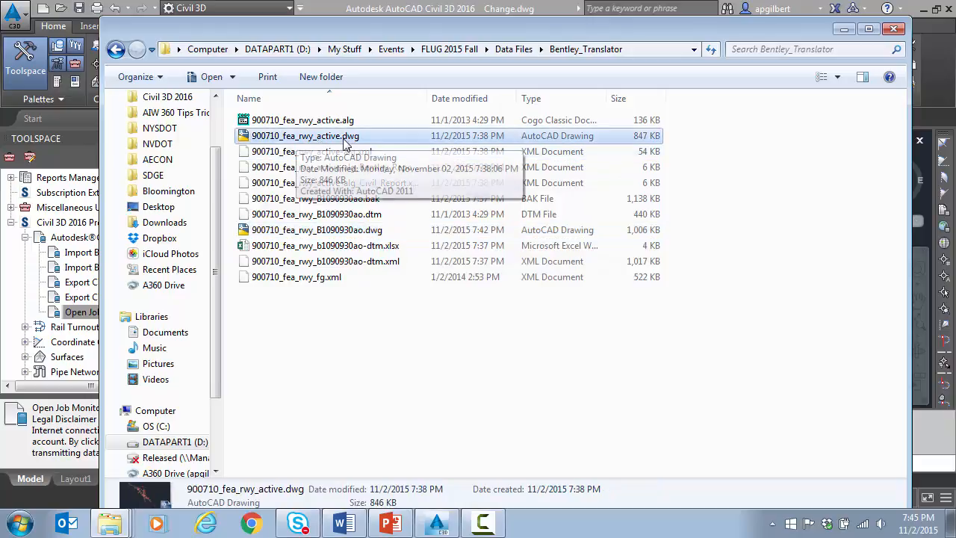
mouse_move(323, 140)
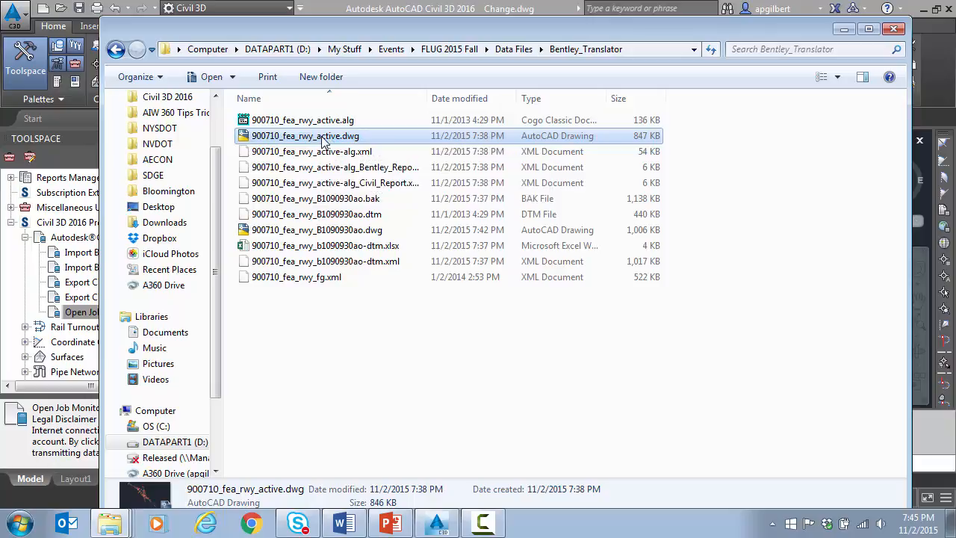
- Open 900710_fea_rwy_active.dwg and select the 38B_Proposed_Alg alignment in the drawing
double_click(305, 135)
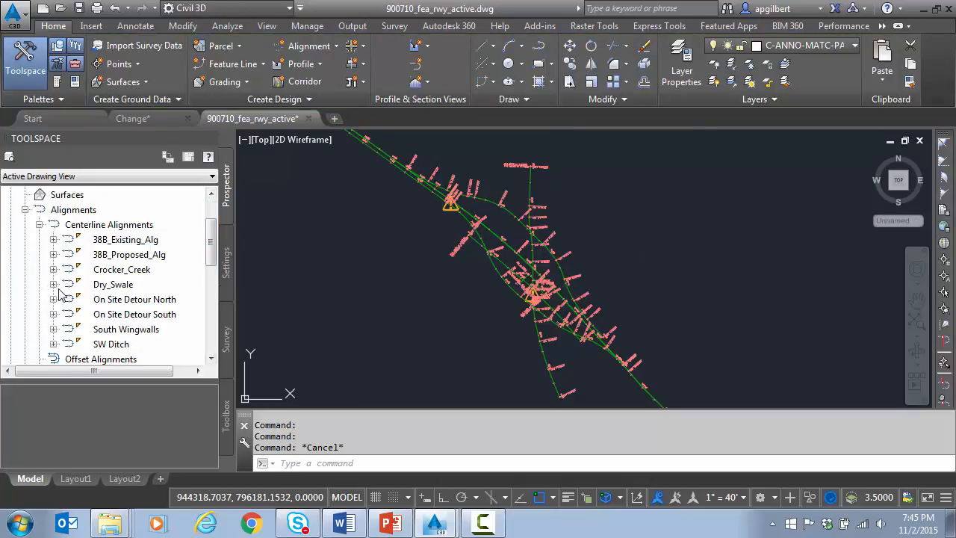
click(53, 284)
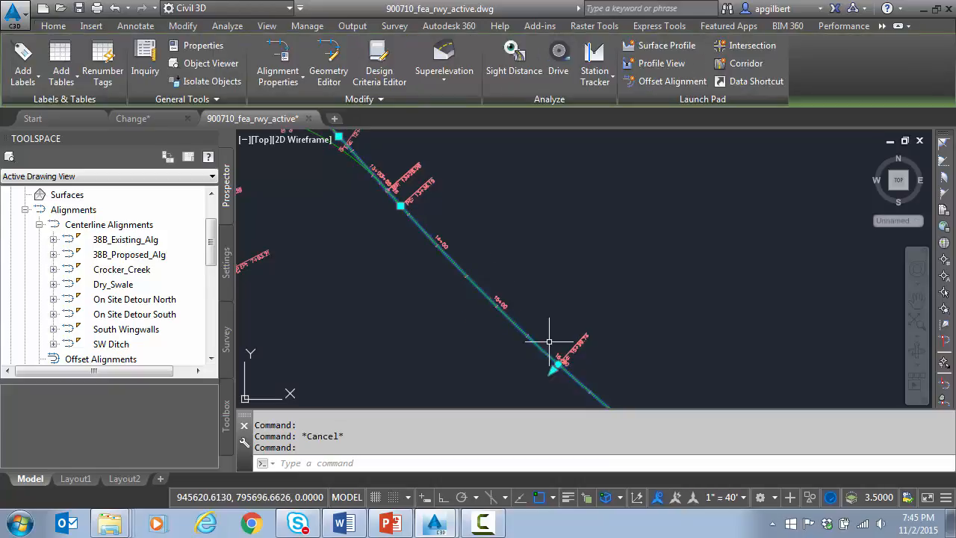
click(329, 60)
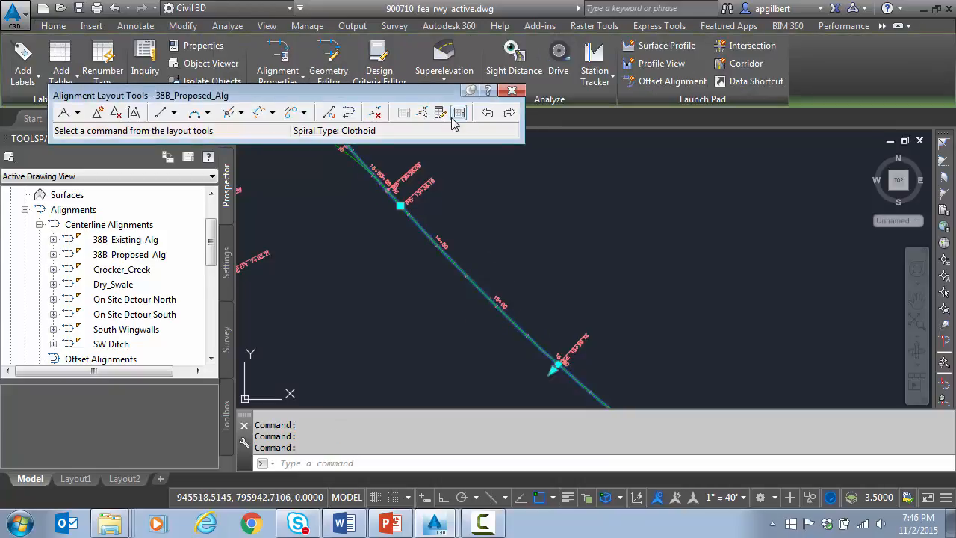
click(458, 112)
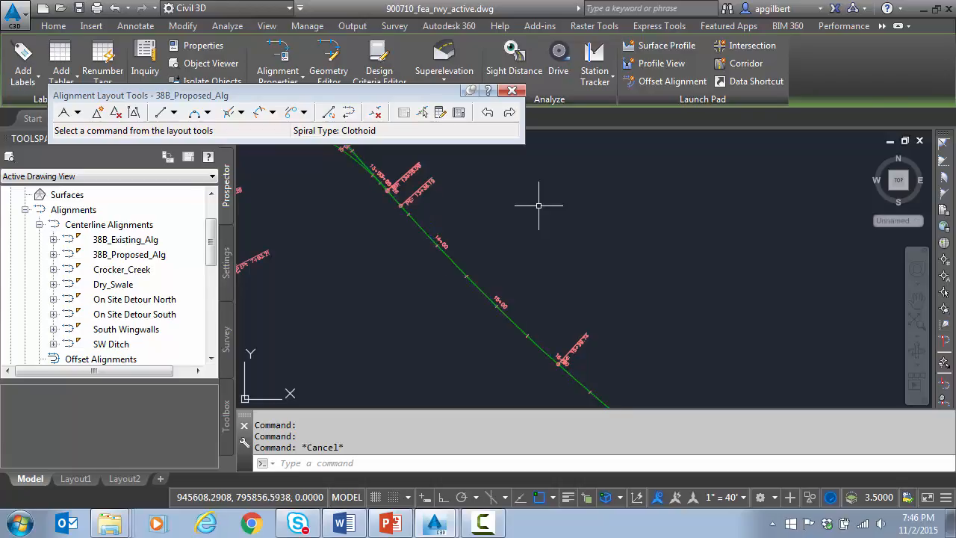
click(512, 90)
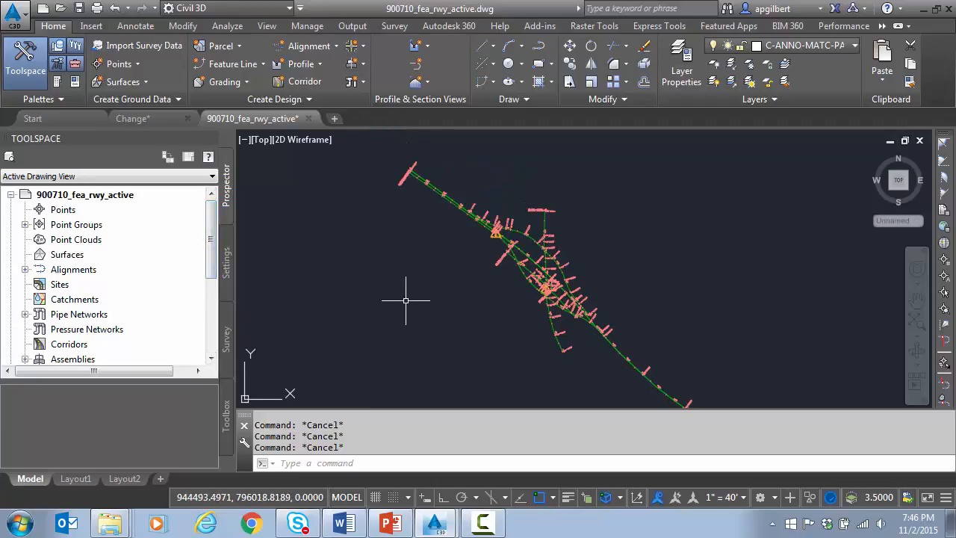
mouse_move(257, 274)
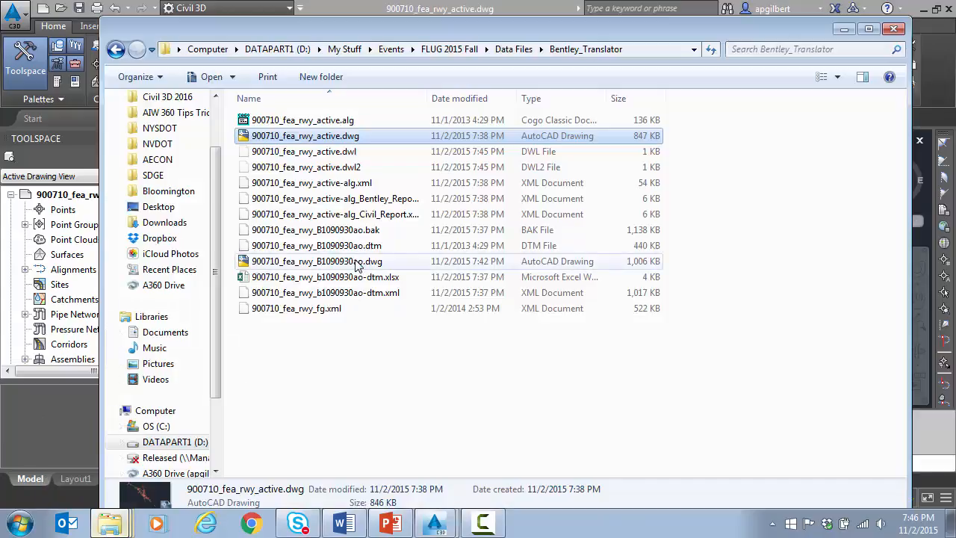
- Open 900710_fea_rwy_B1090930ao.dwg from the Bentley_Translator folder
double_click(317, 260)
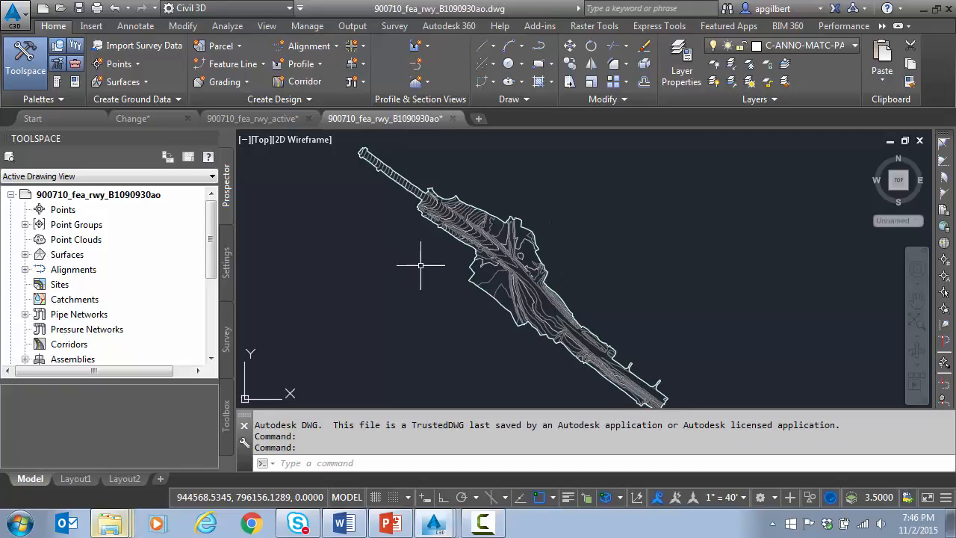
mouse_move(472, 289)
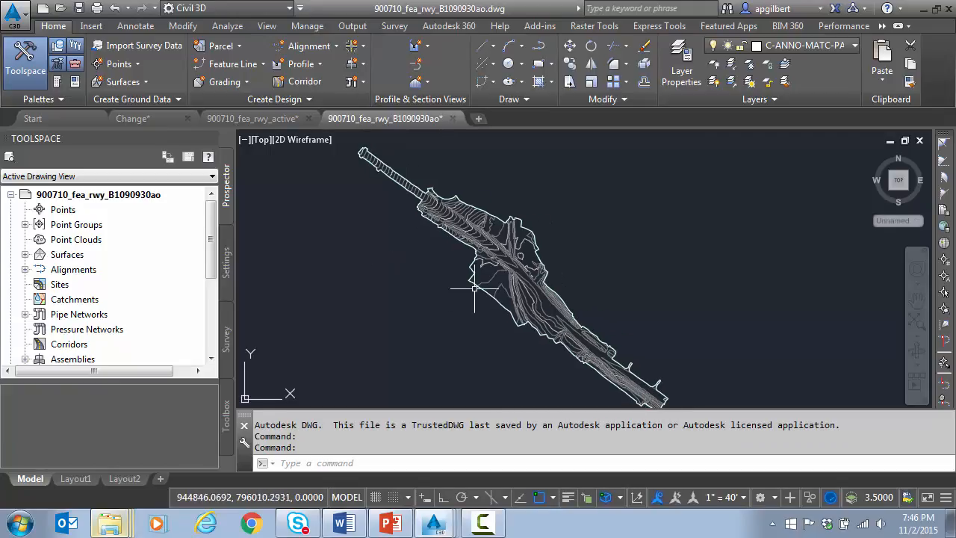
mouse_move(73, 269)
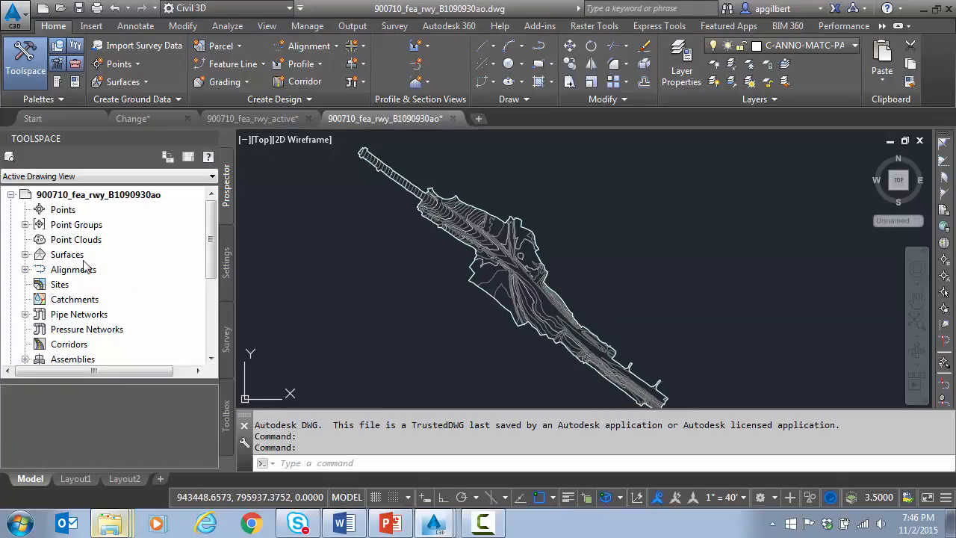
- Review the 900710ao Surface Properties statistics, analysis and definition tabs, then close them
click(24, 254)
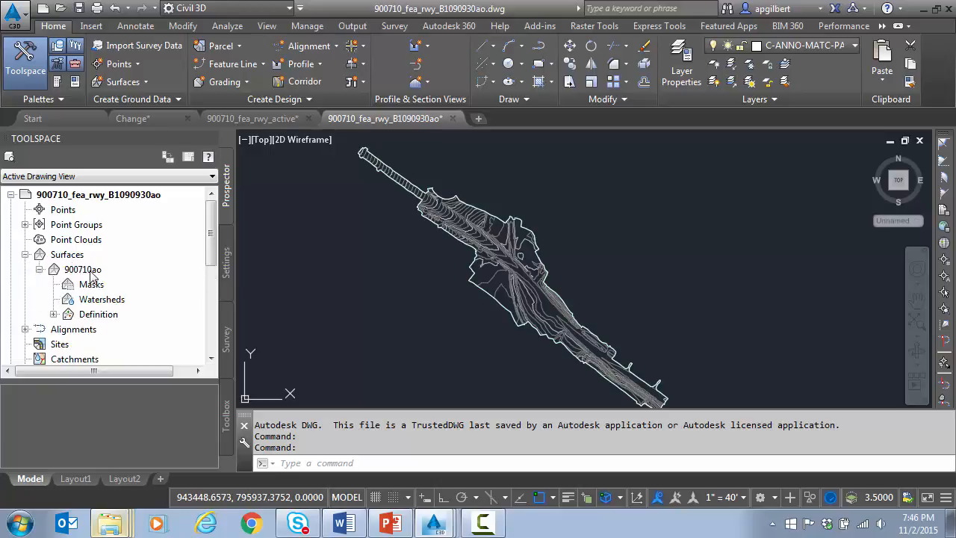
right_click(82, 269)
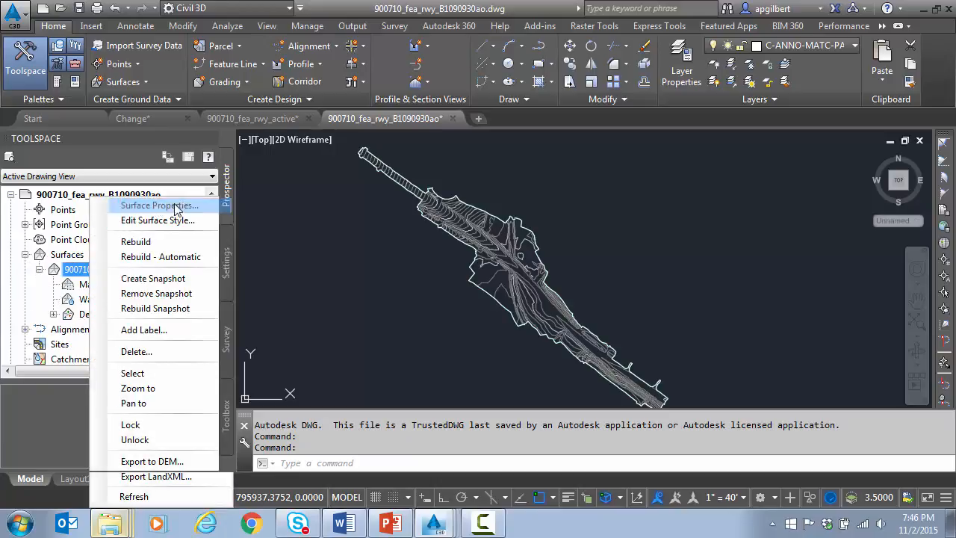
click(159, 205)
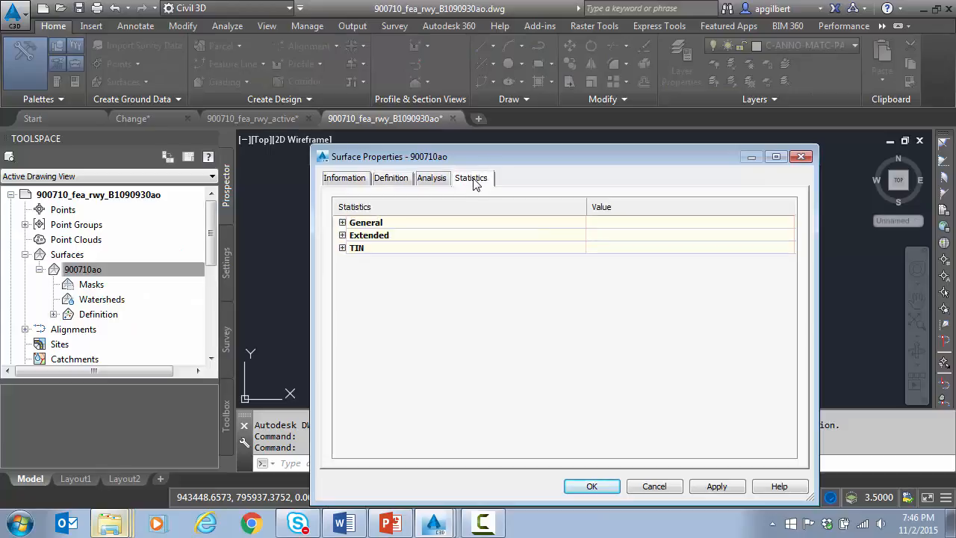
click(341, 222)
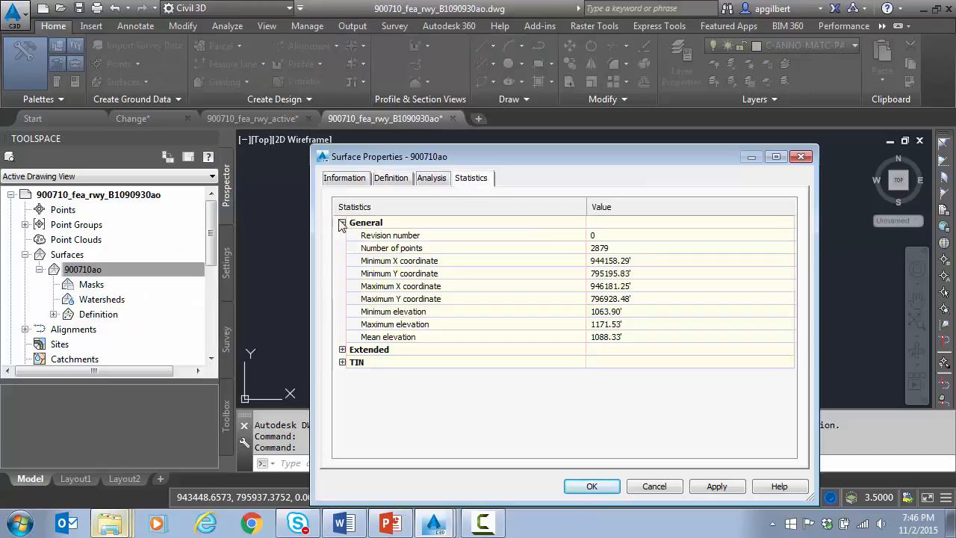
click(432, 178)
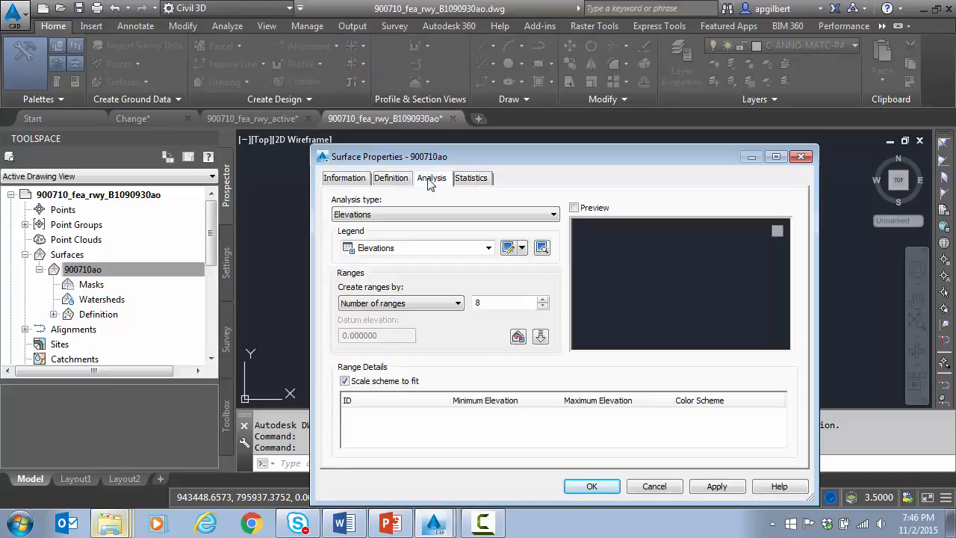
click(391, 177)
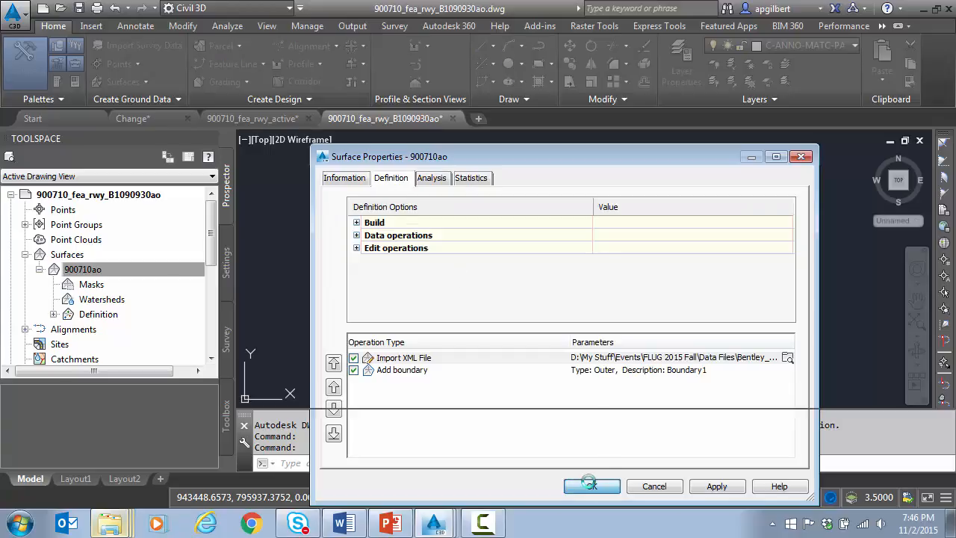
click(591, 485)
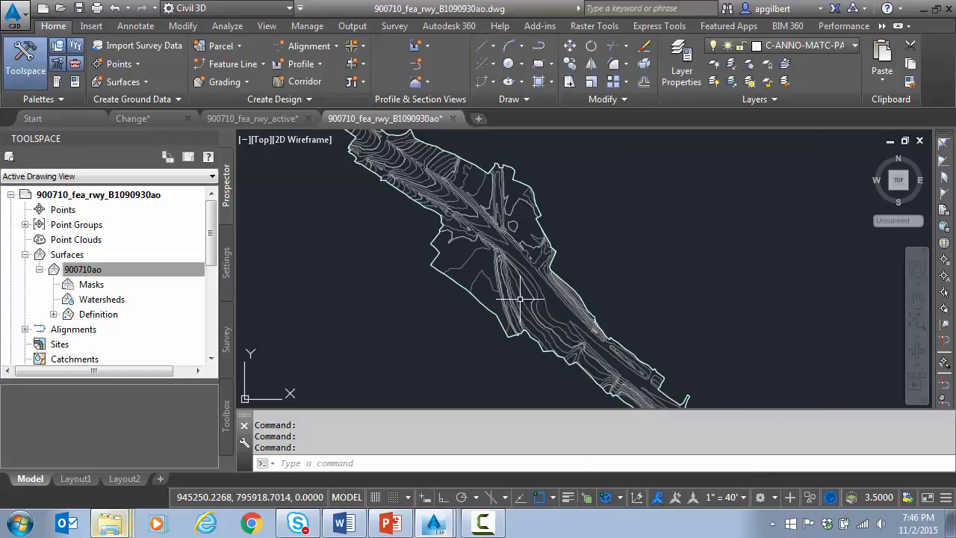
drag(518, 298, 466, 254)
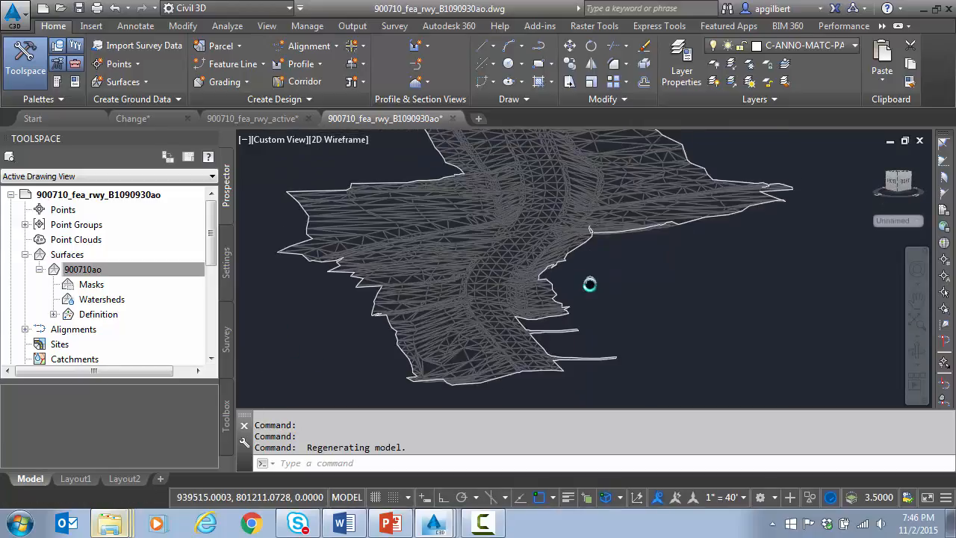
drag(589, 285, 619, 325)
text(PLAN)
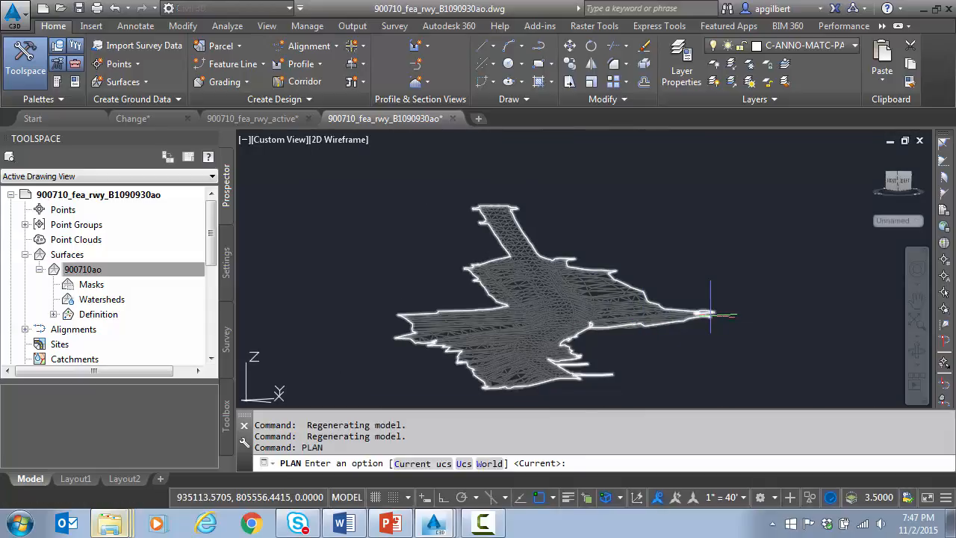
key(Enter)
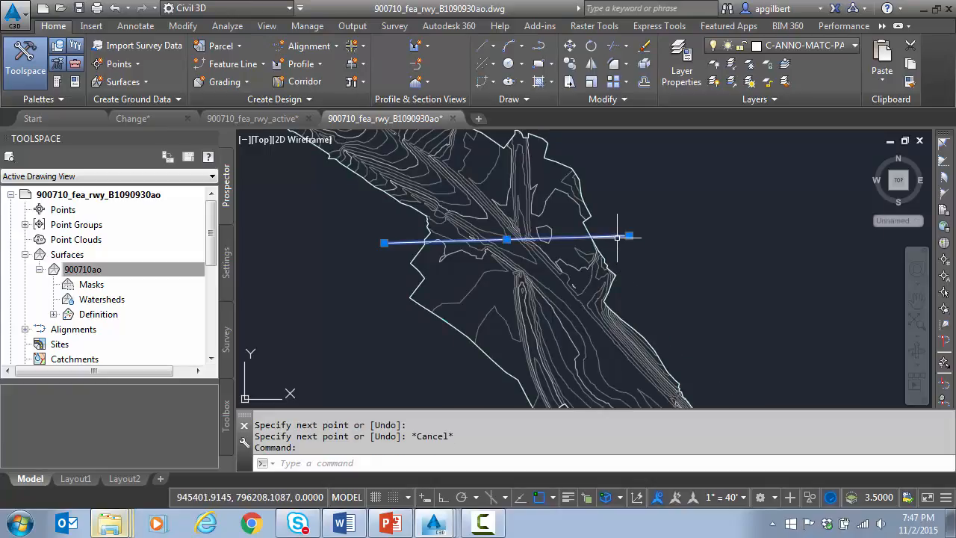
- Create a Quick Profile from the crossing line, placing the view east of the surface
right_click(617, 239)
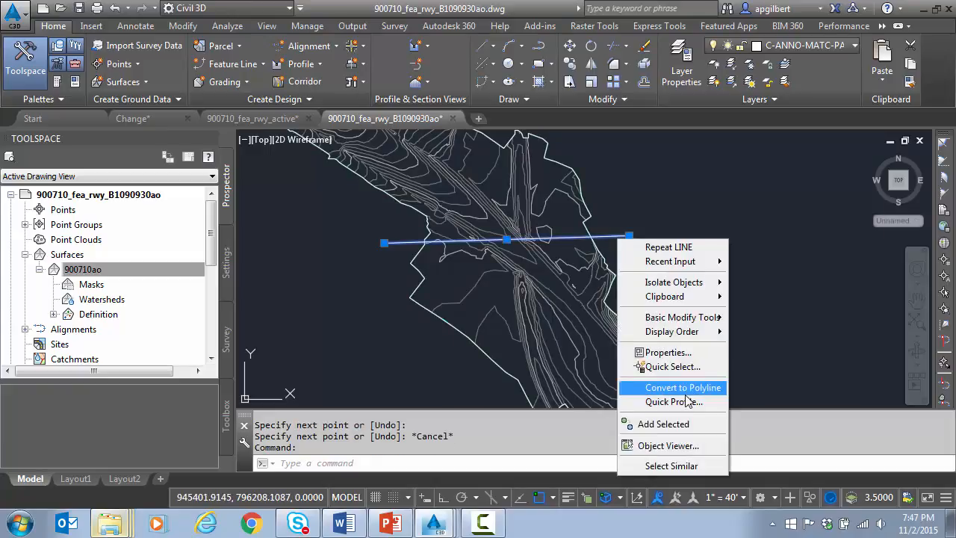
click(672, 401)
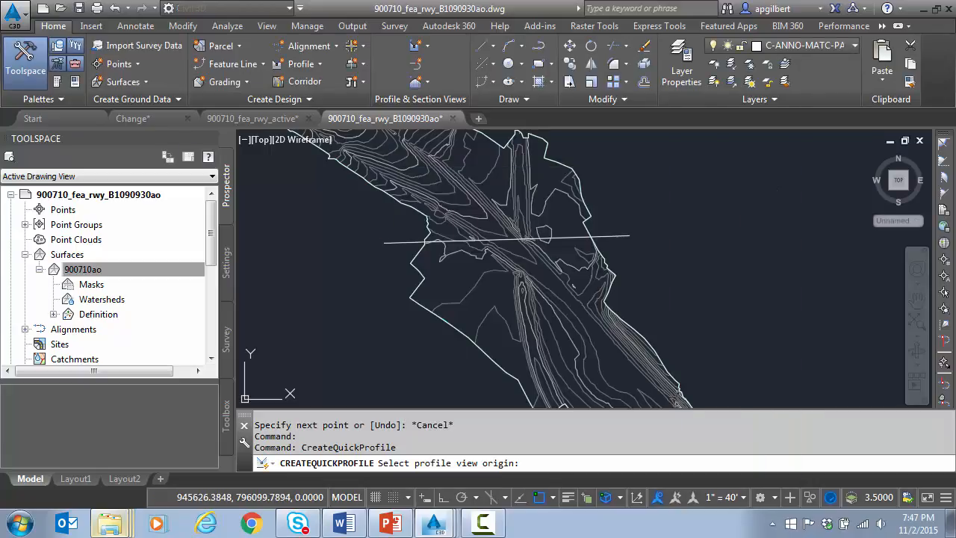
click(600, 212)
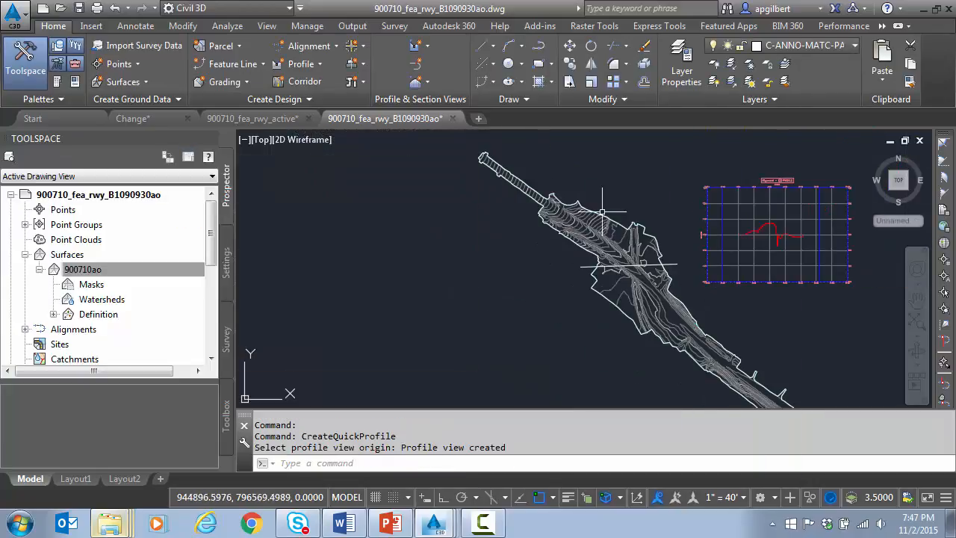